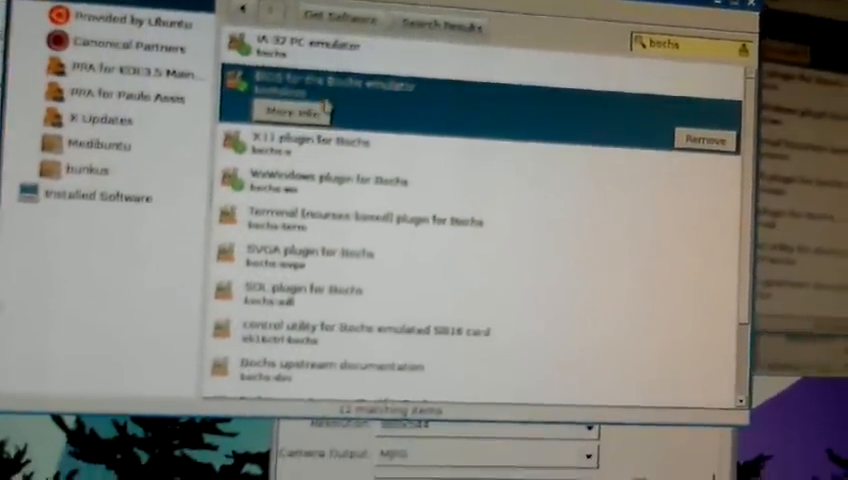
Select the main Bochs emulator package from the bochs search results.
click(320, 140)
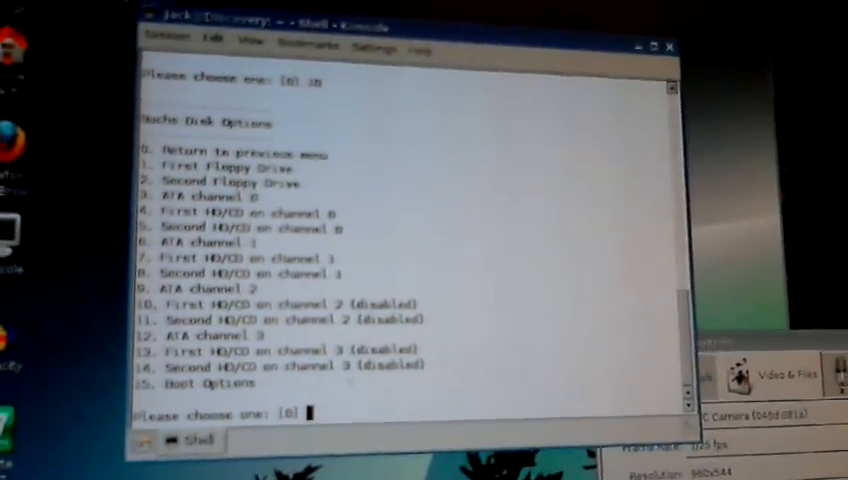
Enable the first HD/CD on ATA channel 0 (answer yes) and keep its type as disk.
text(3)
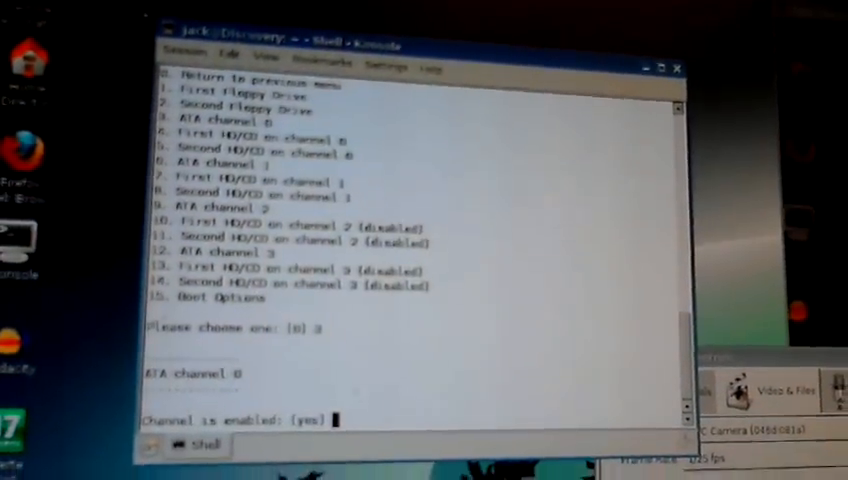
key(Return)
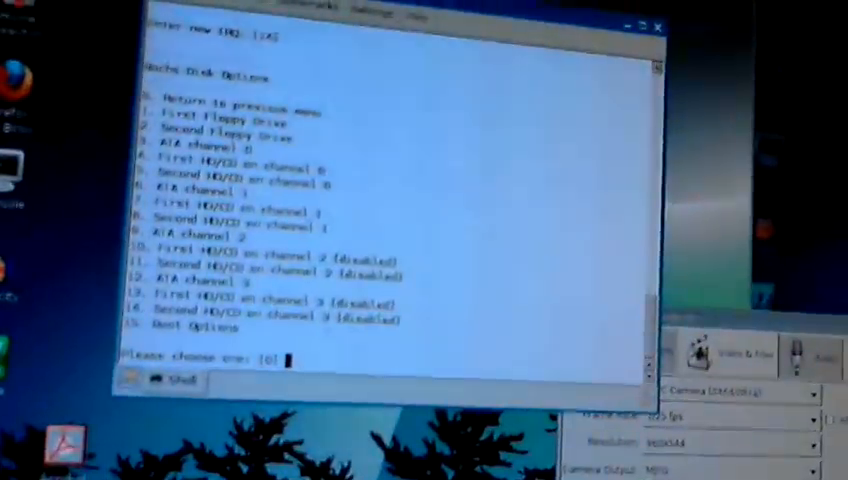
text(4)
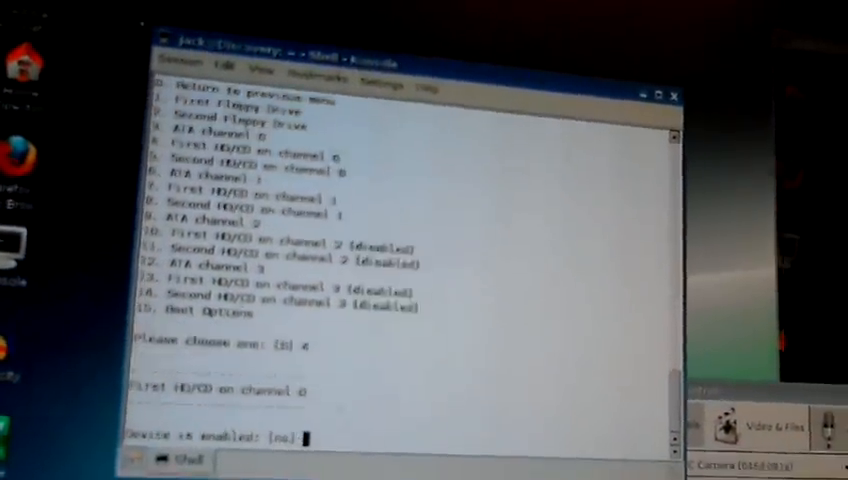
text(yes)
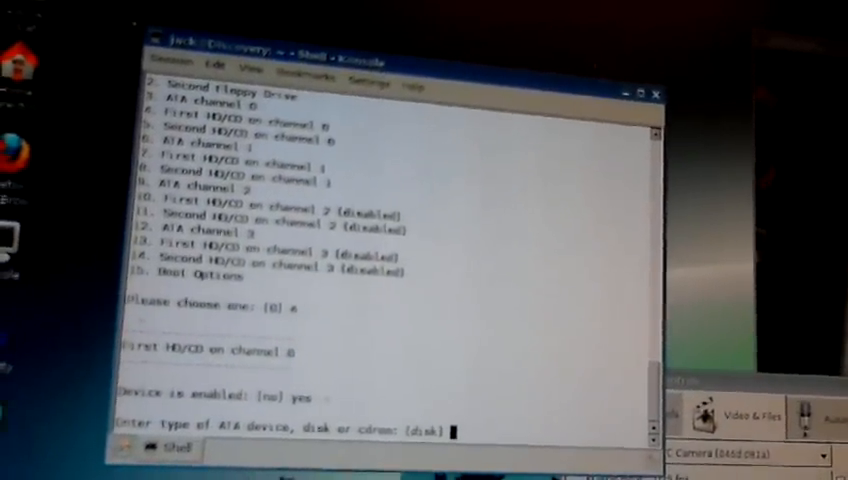
key(Return)
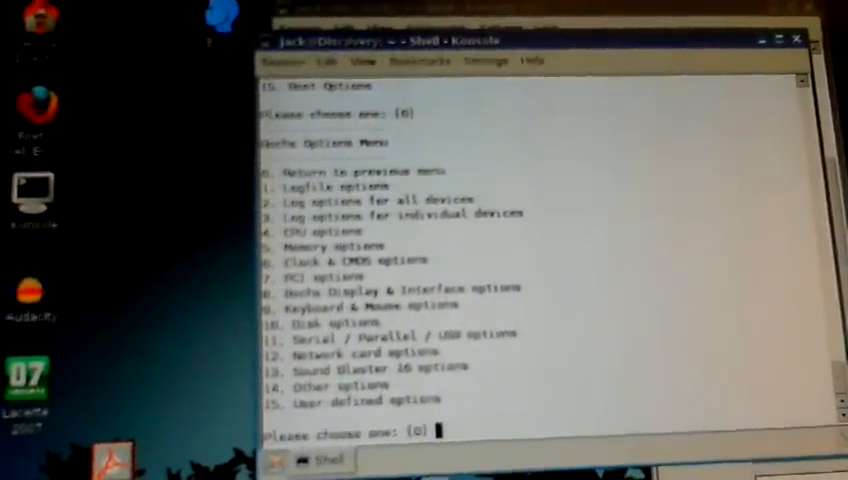
Choose option 12 to enter the Network card options menu.
text(12)
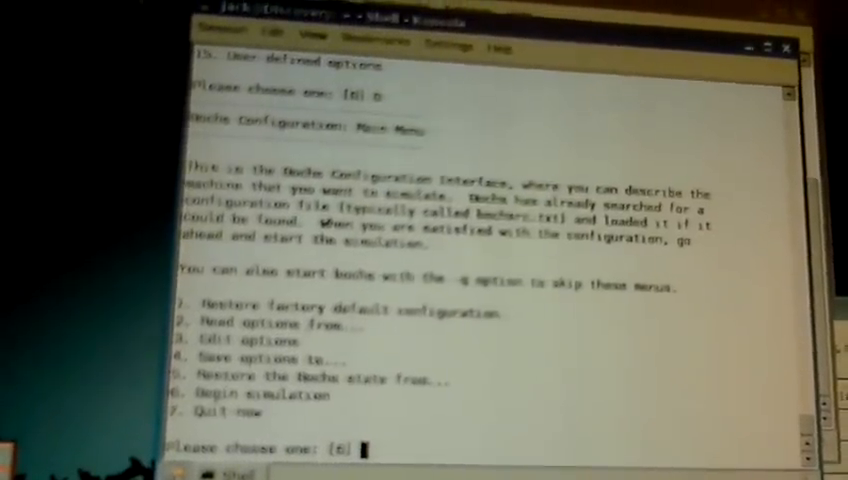
Save the emulator configuration to the bochsrc file via menu option 4.
text(4)
text(bochsrc)
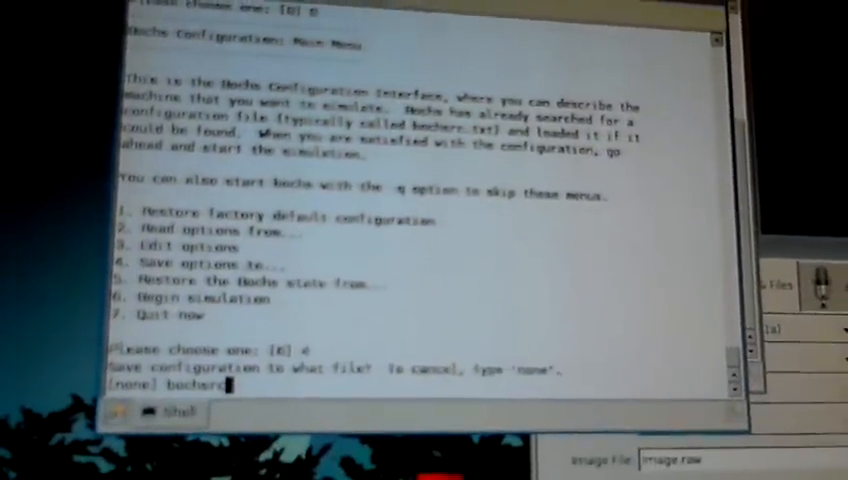
key(Return)
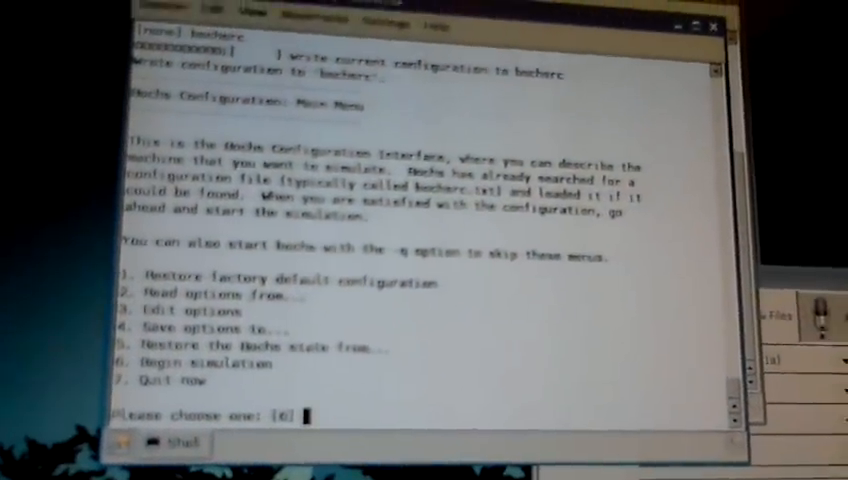